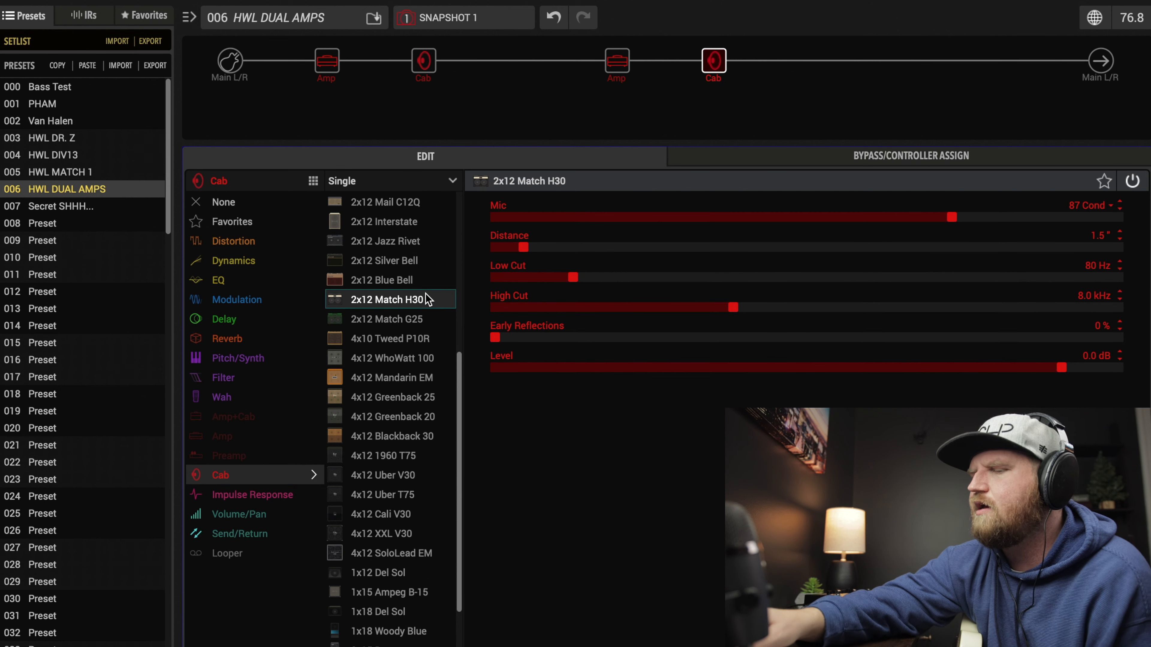
Select the second Cab block and make it a 2x12 Match H30.
click(911, 156)
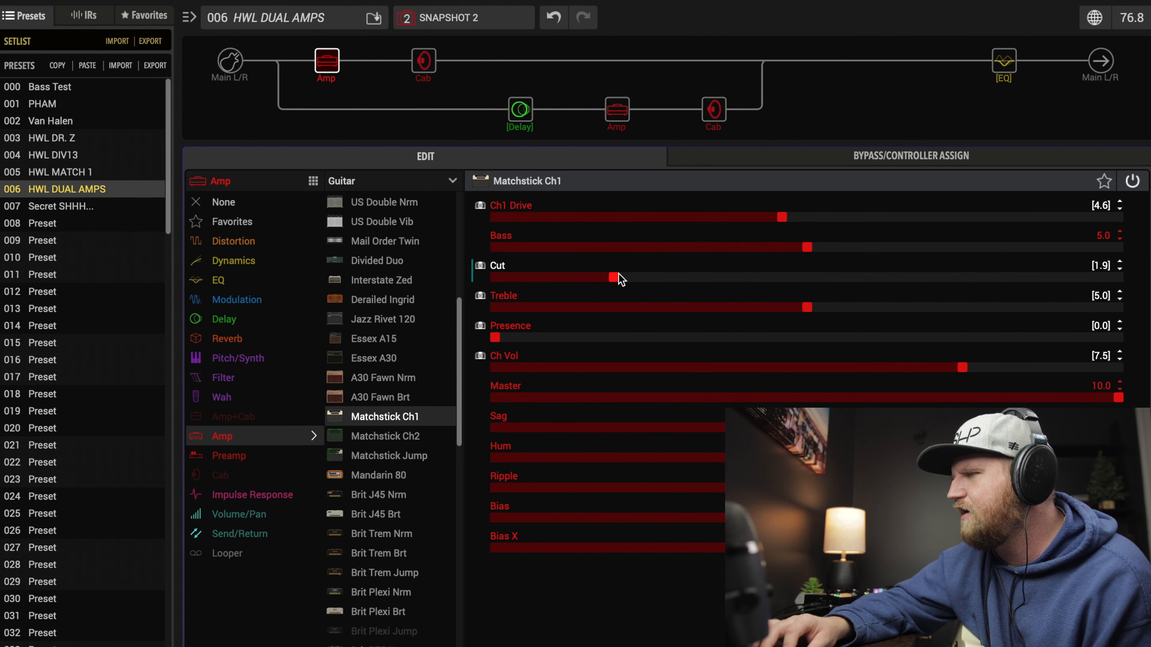
Select the lower Amp and set the Mandarin 80 Drive to 7.5 in Snapshot 2.
click(378, 475)
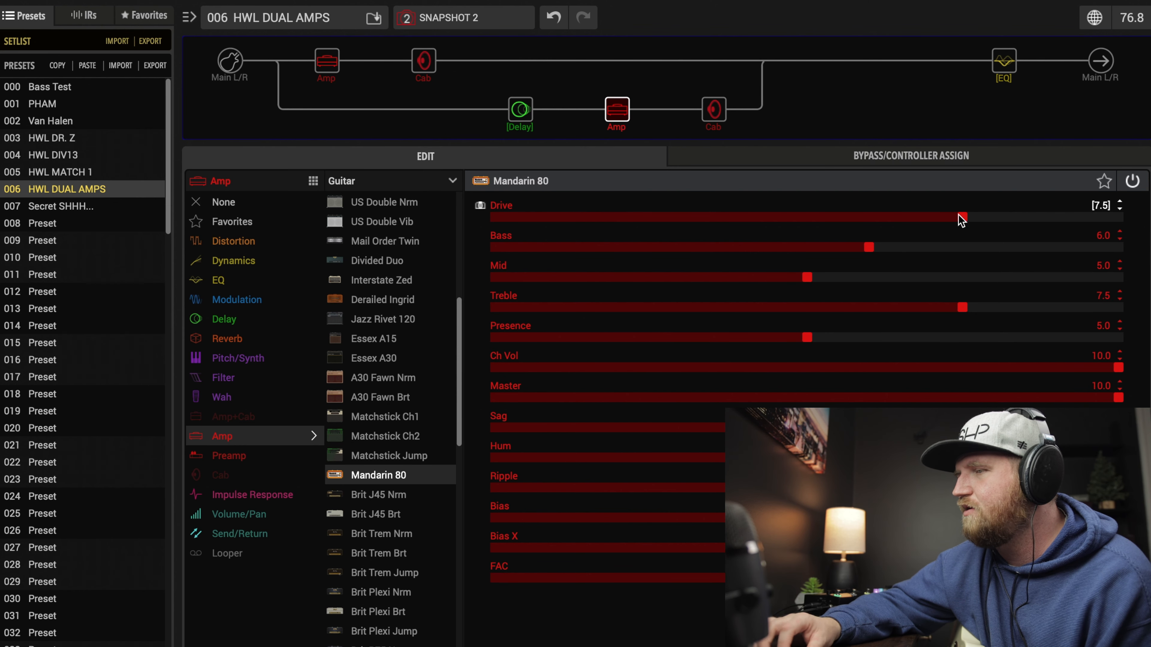
drag(960, 217, 888, 217)
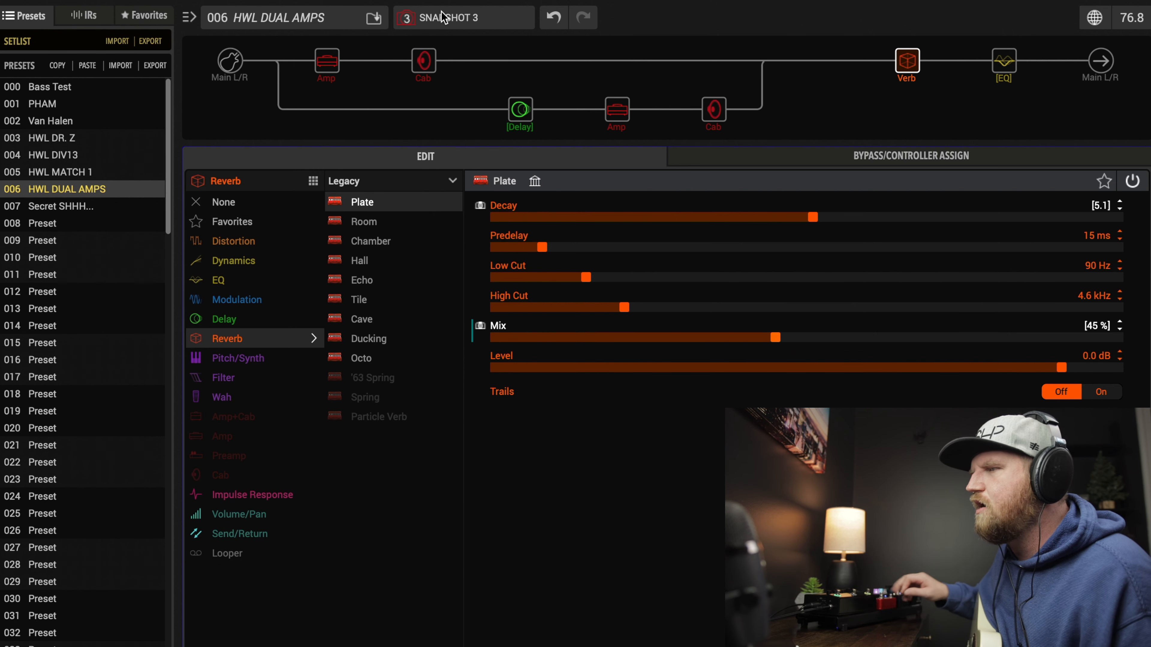
Select the Plate reverb block so its Decay and Mix can be snapshot-controlled for Snapshot 3.
click(405, 17)
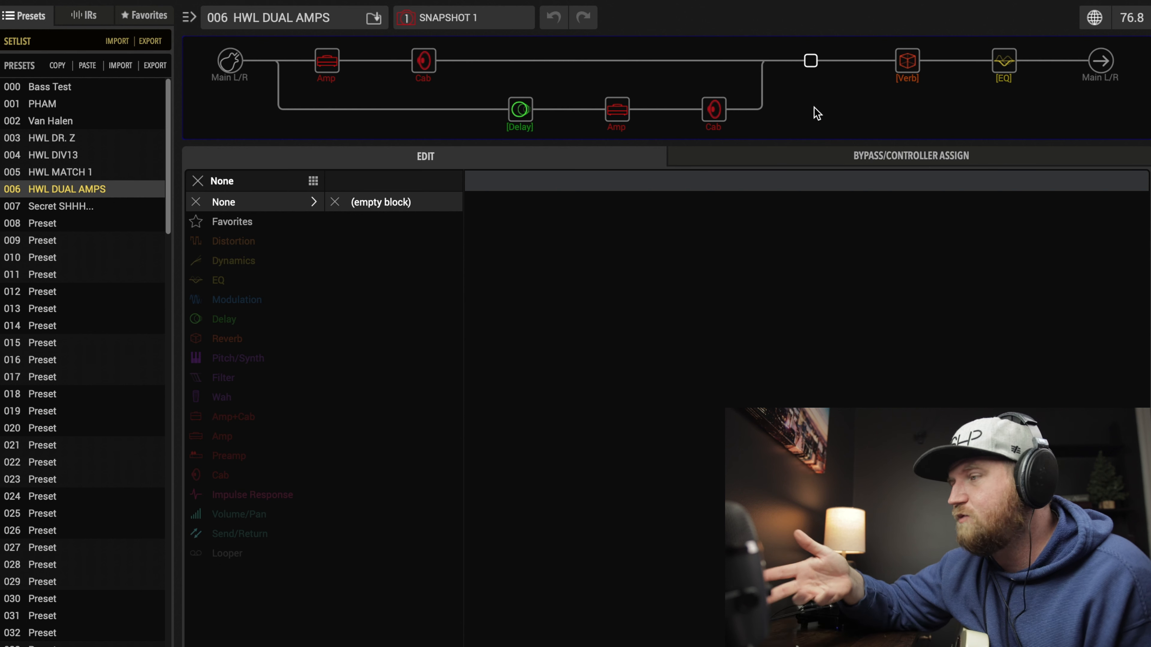
Switch to Snapshot 1 so the Verb block can be bypassed there.
click(326, 60)
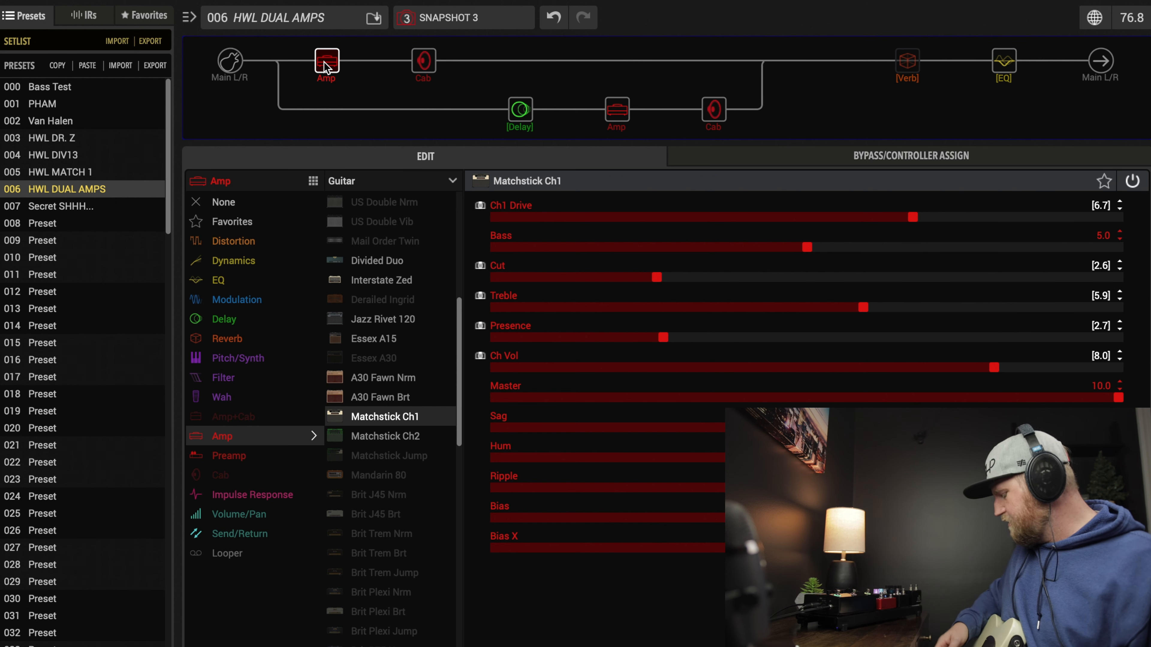